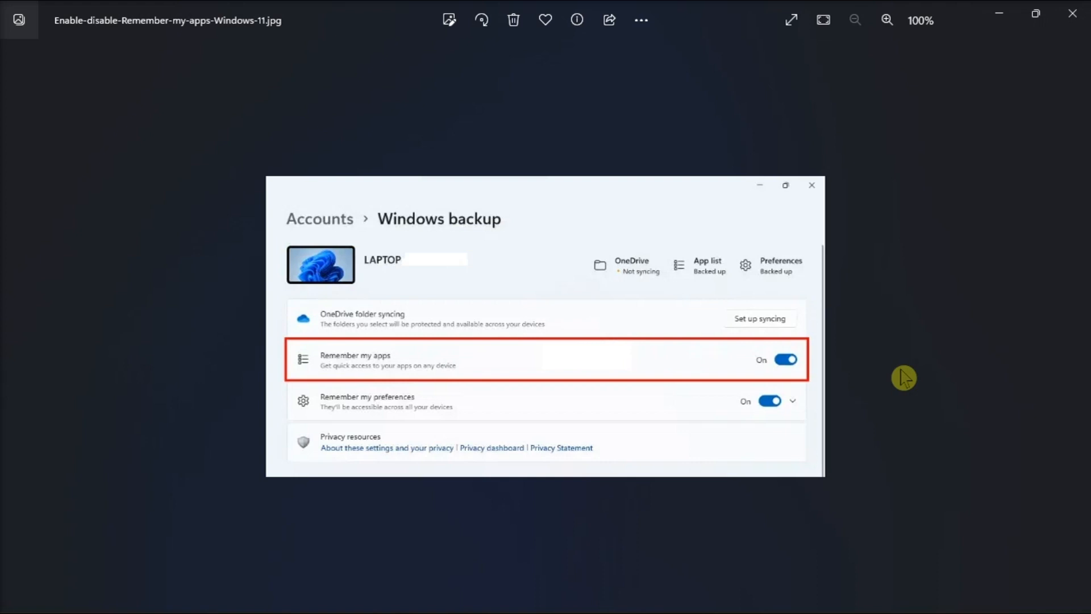
Step: Leave the Ctrl+Alt+Delete image and open OneDrive Settings from the system tray icon
{"action": "key", "text": "ctrl+alt+delete"}
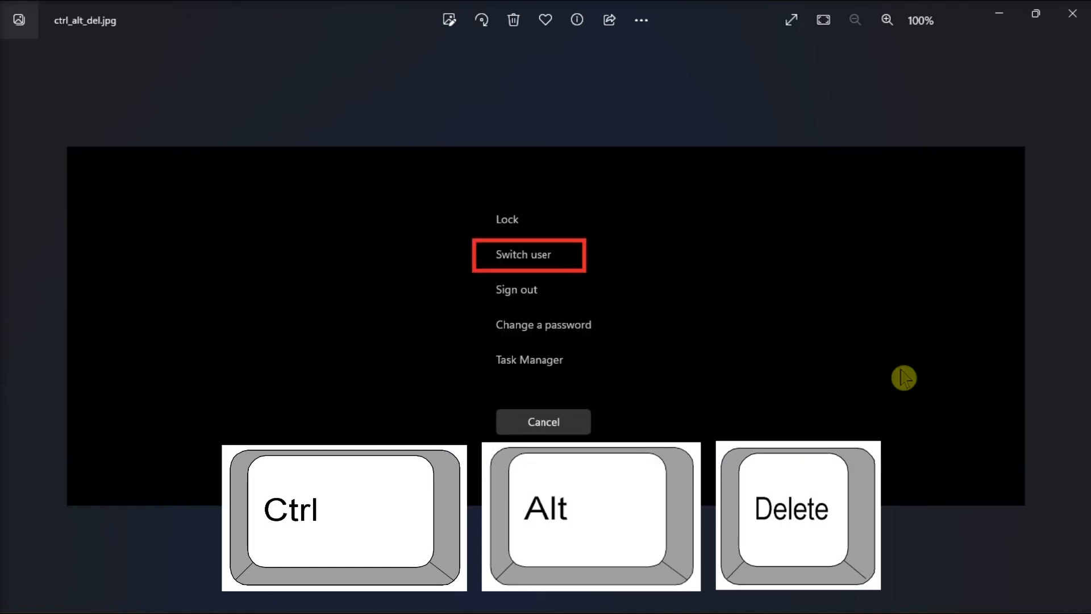
{"action": "mouse_move", "coordinate": [555, 264]}
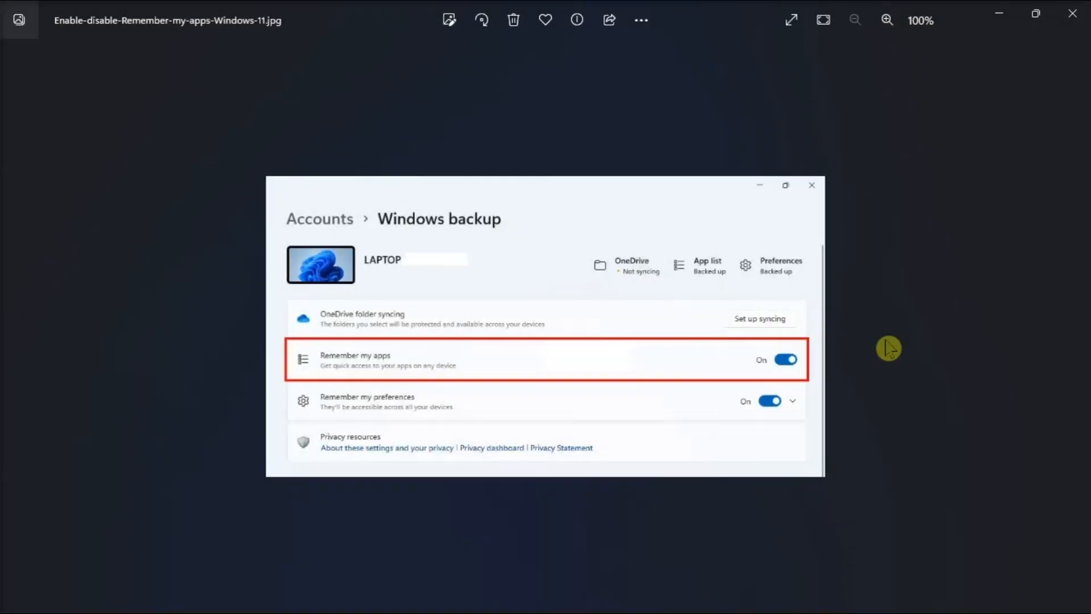
{"action": "mouse_move", "coordinate": [907, 447]}
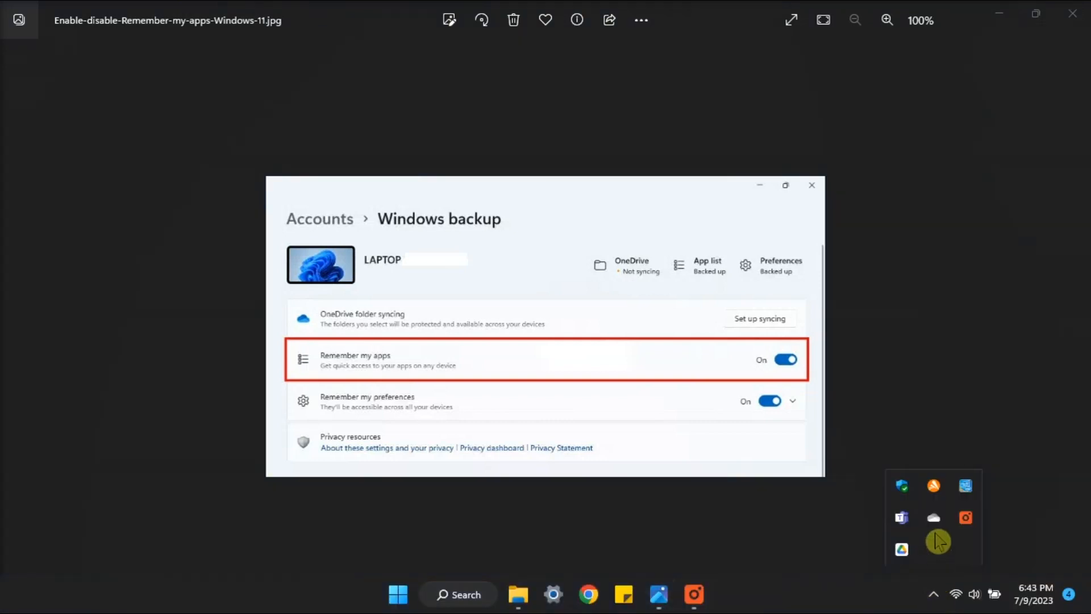
{"action": "left_click", "coordinate": [955, 517]}
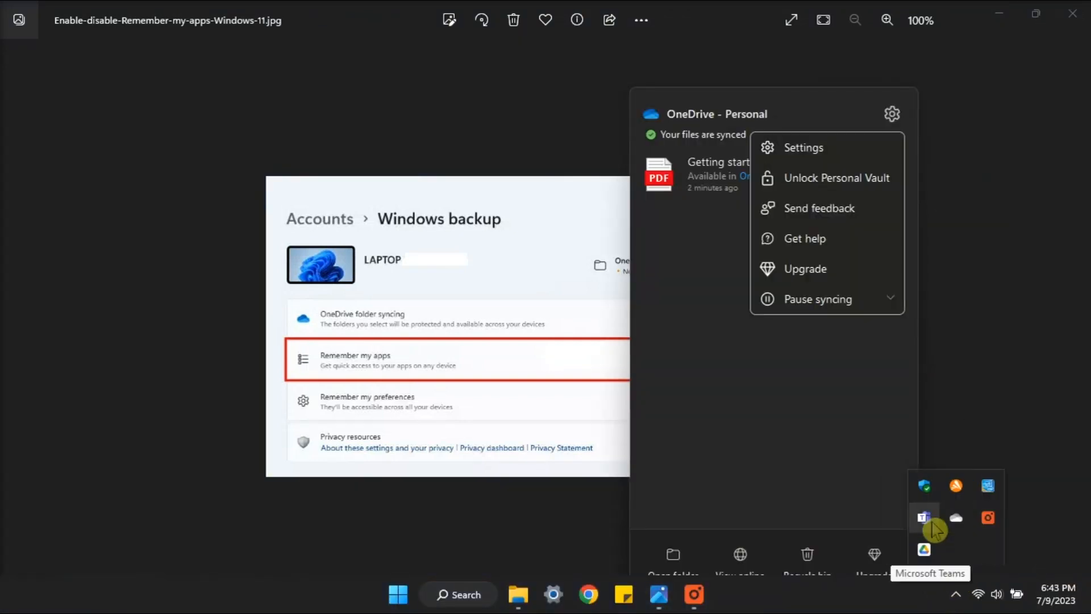
{"action": "left_click", "coordinate": [803, 146]}
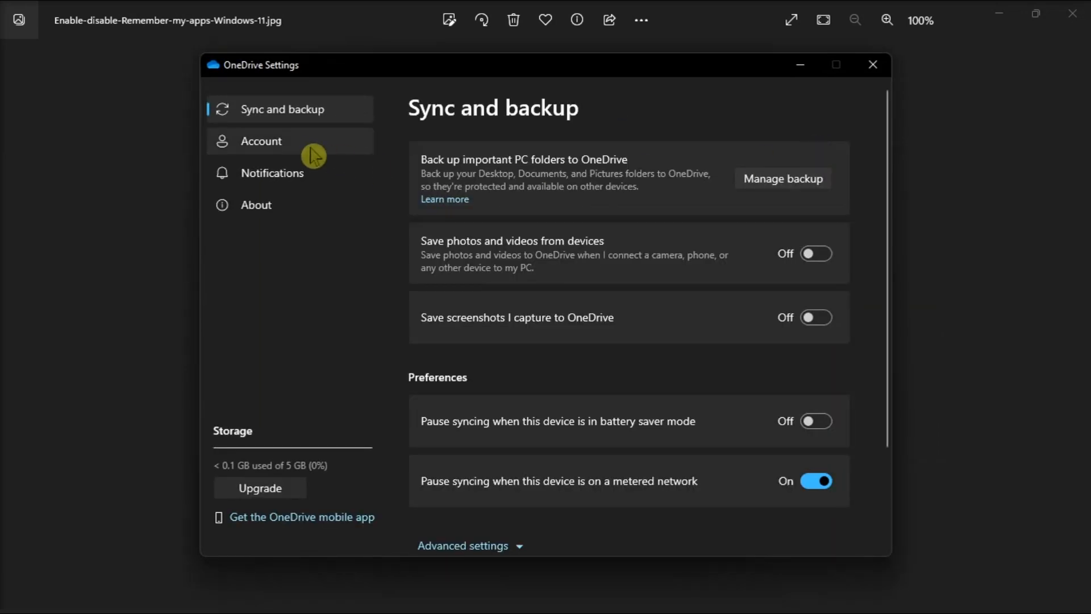
Step: View OneDrive's Account page, then search Start for 'command prompt'
{"action": "left_click", "coordinate": [261, 140]}
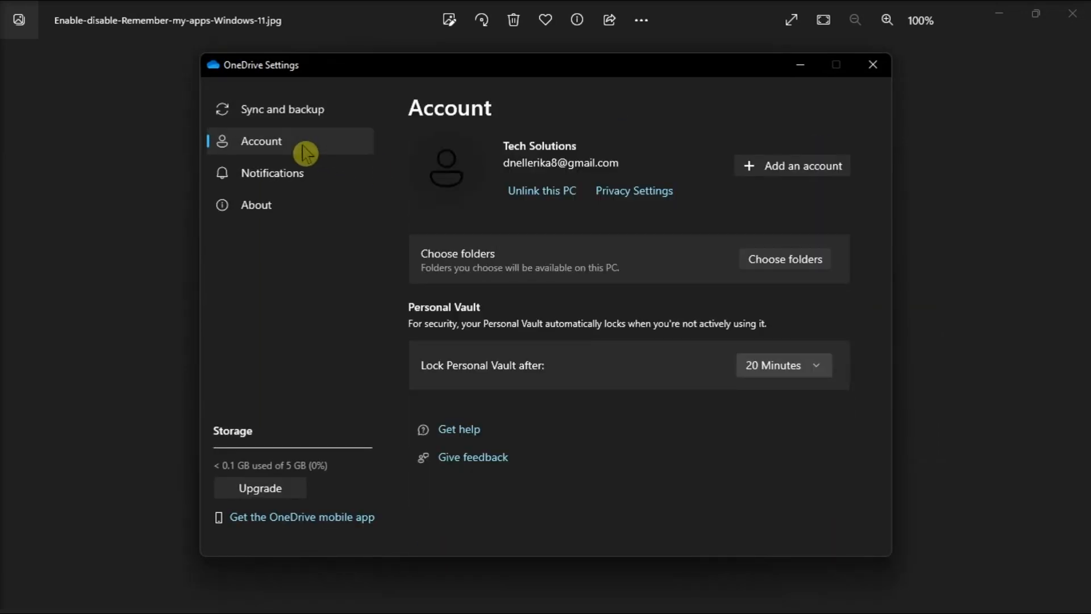
{"action": "mouse_move", "coordinate": [541, 191]}
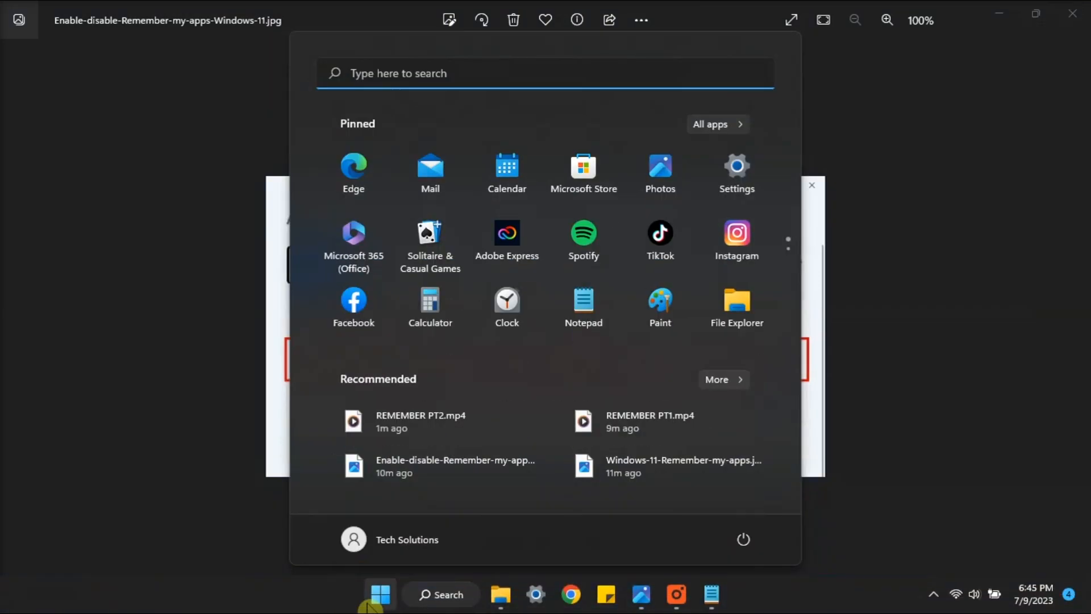
{"action": "type", "text": "command prompt"}
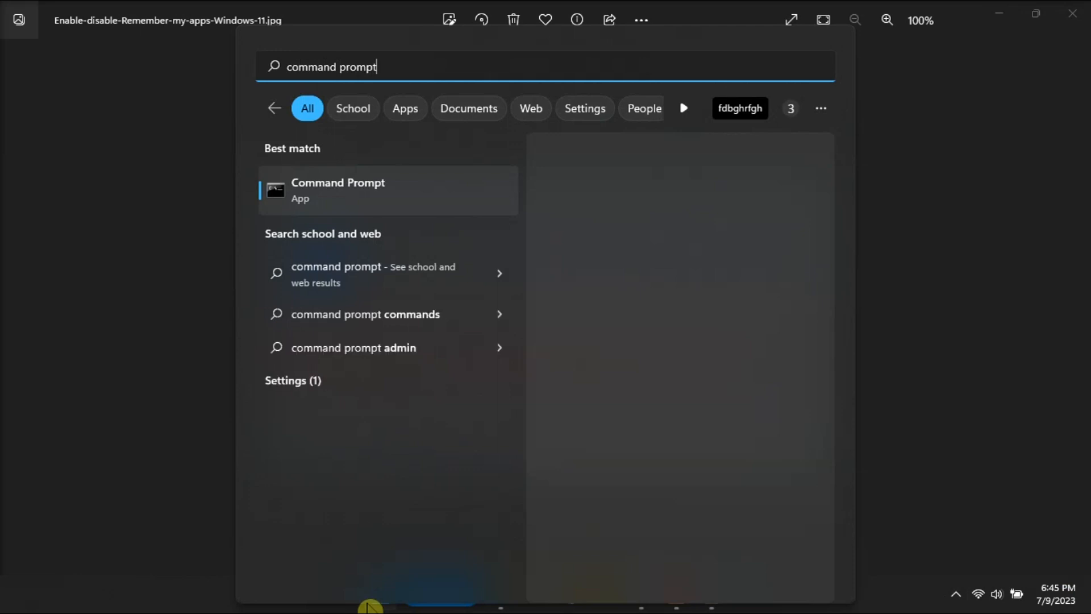